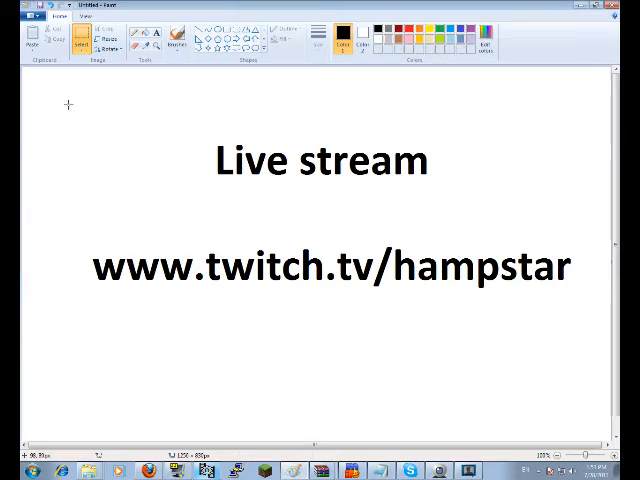
mouse_move(183, 335)
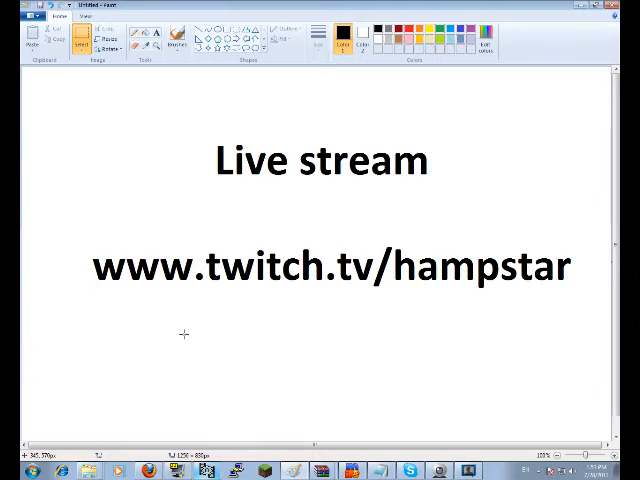
mouse_move(93, 418)
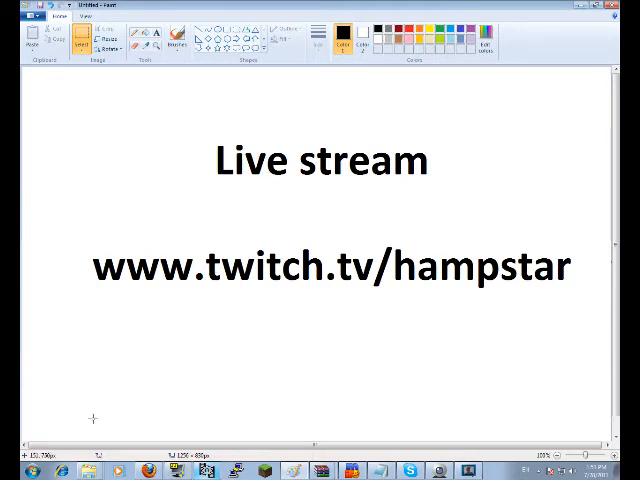